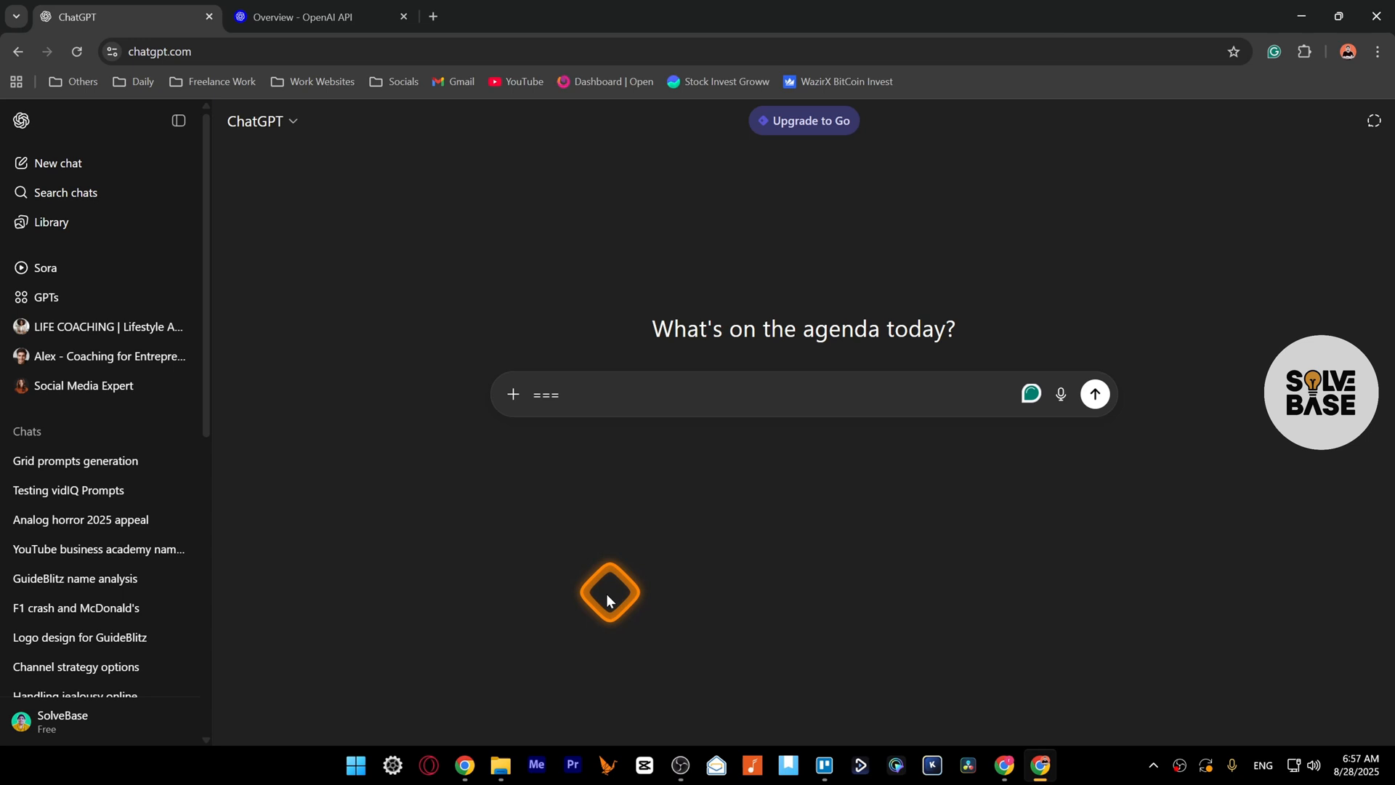
mouse_move(62, 720)
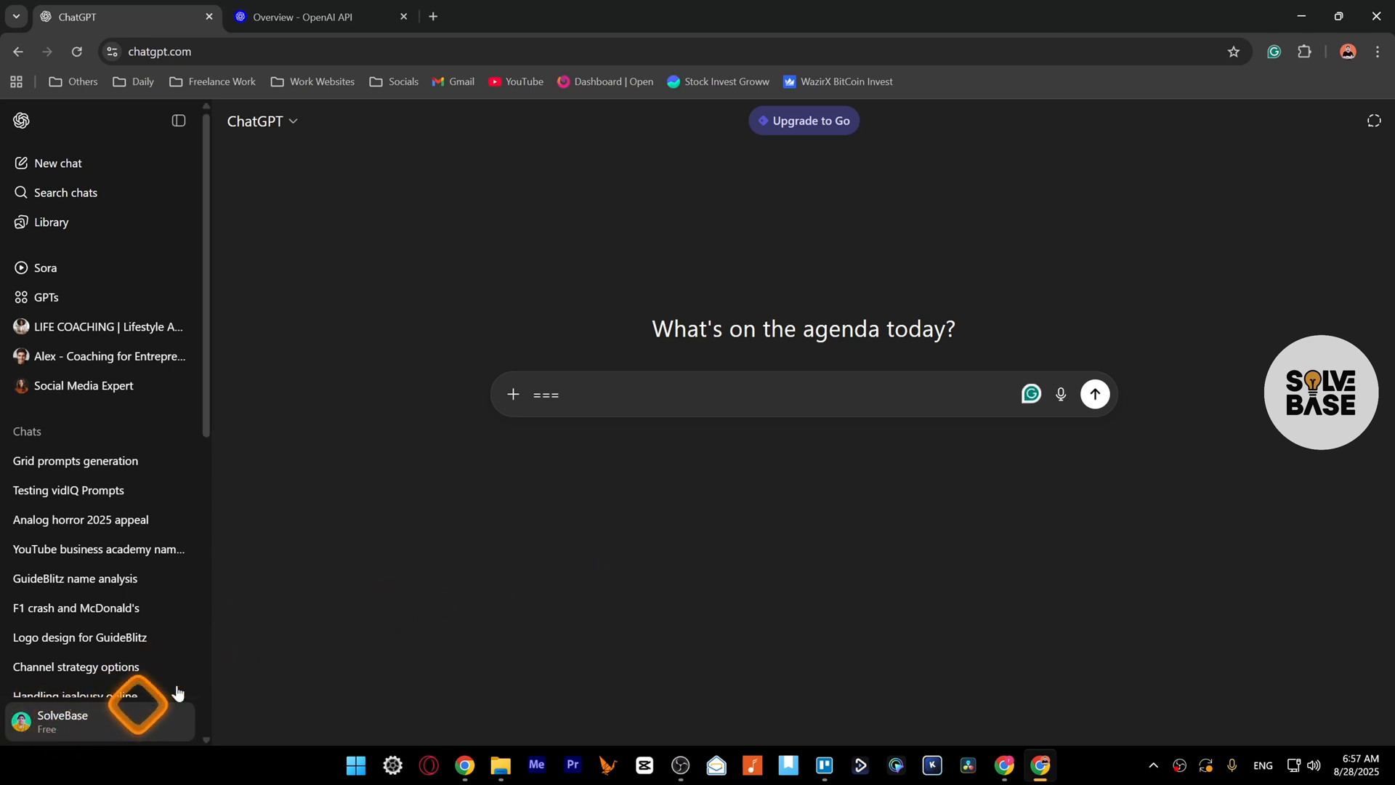
Switch to the OpenAI platform tab and open the account profile settings.
click(311, 16)
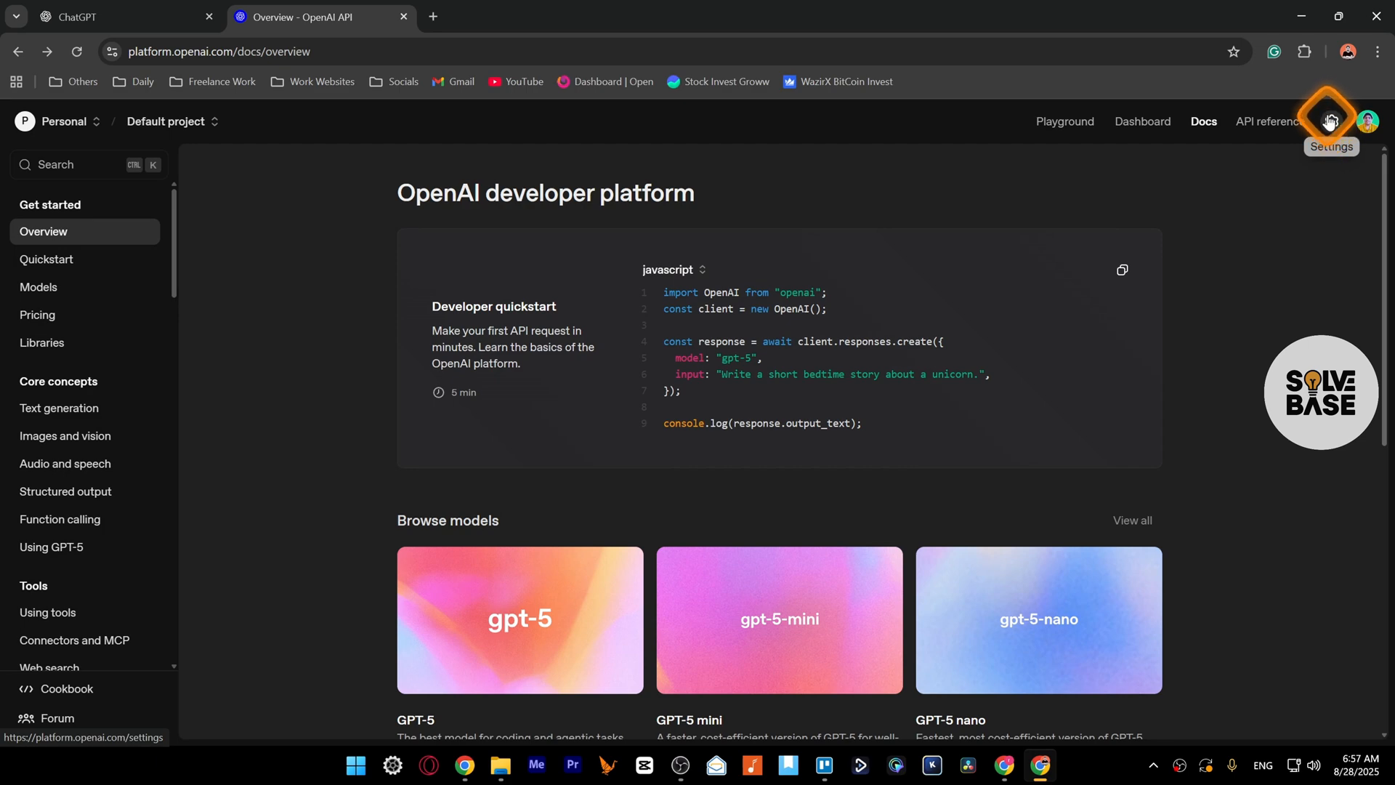
click(1330, 122)
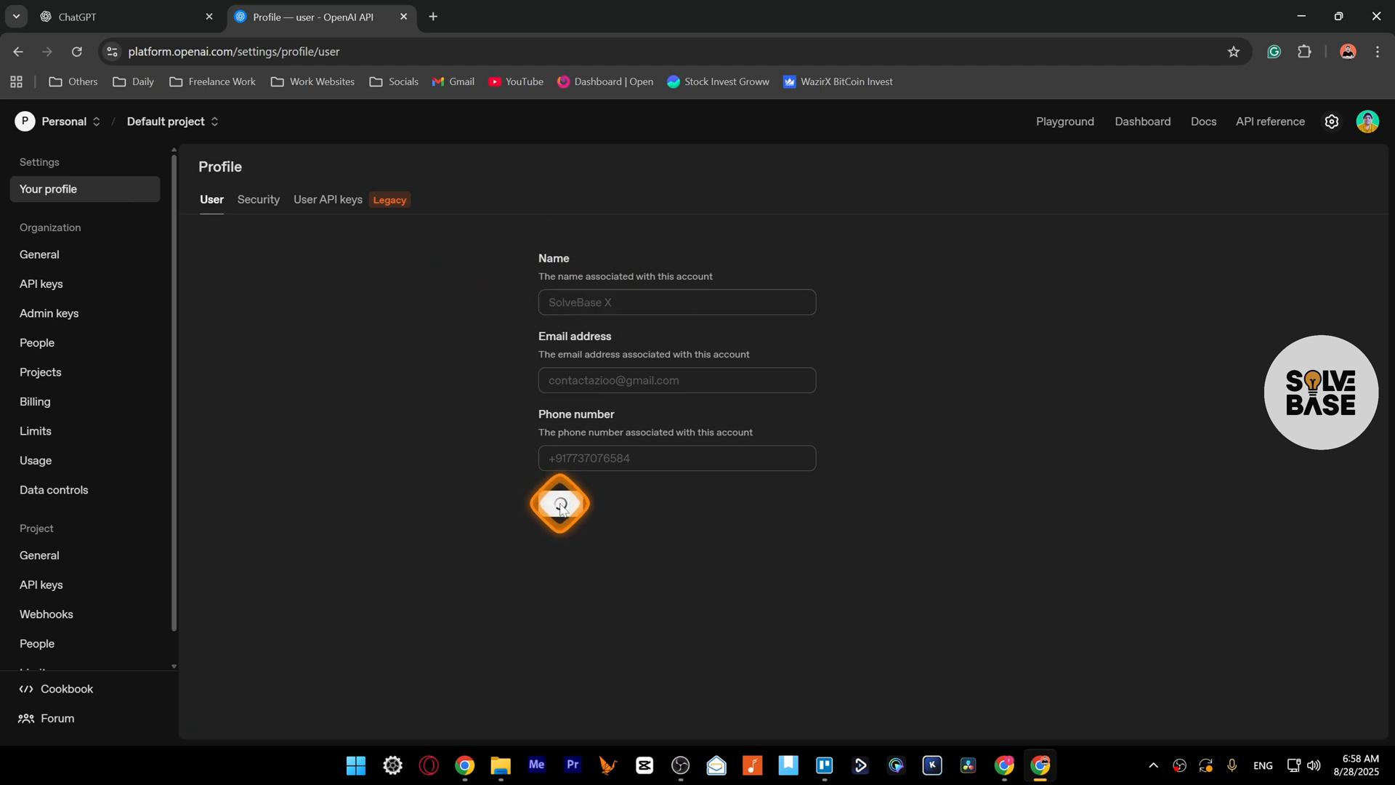
Save the profile name 'SolveBase X' on the OpenAI Platform.
click(559, 504)
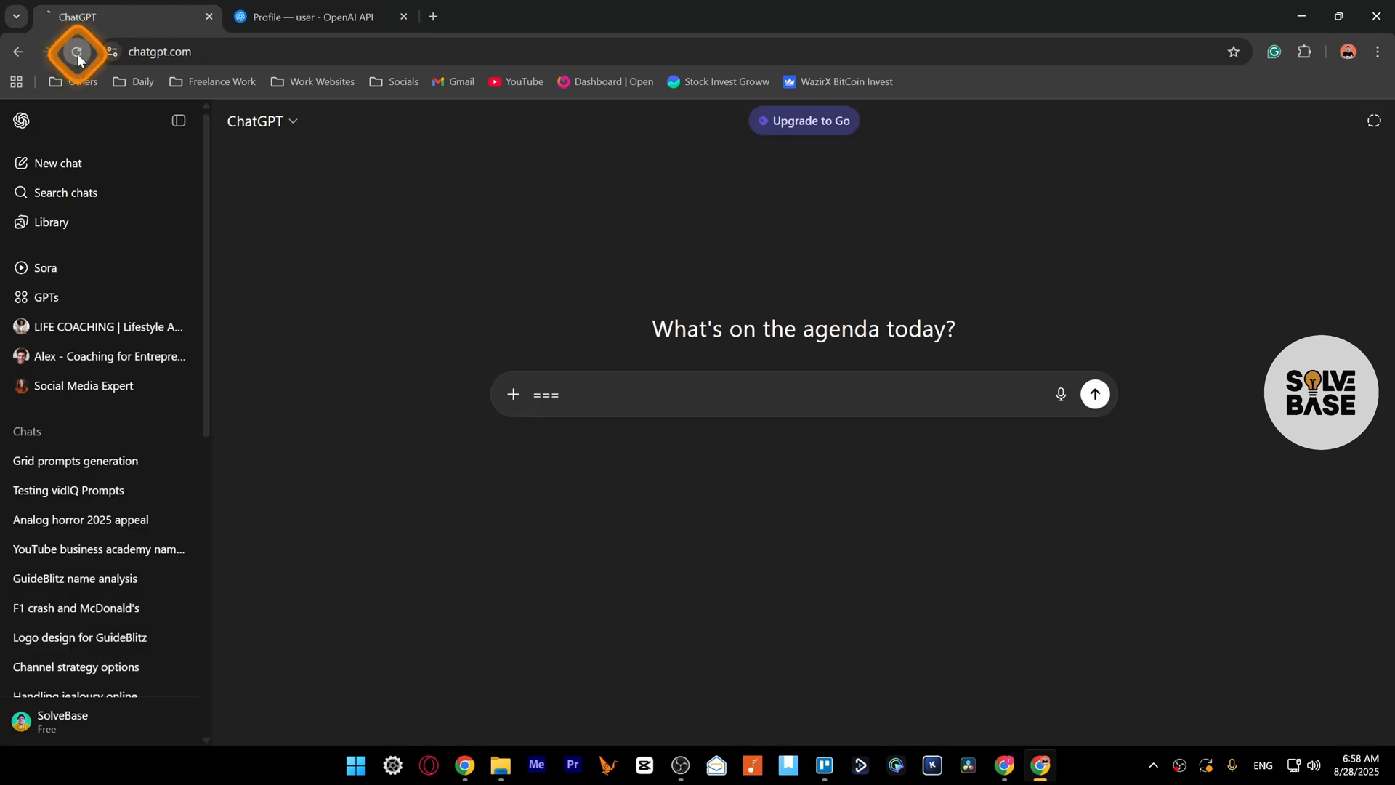
Reload ChatGPT and check that the sidebar account name reads 'SolveBase X'.
click(76, 51)
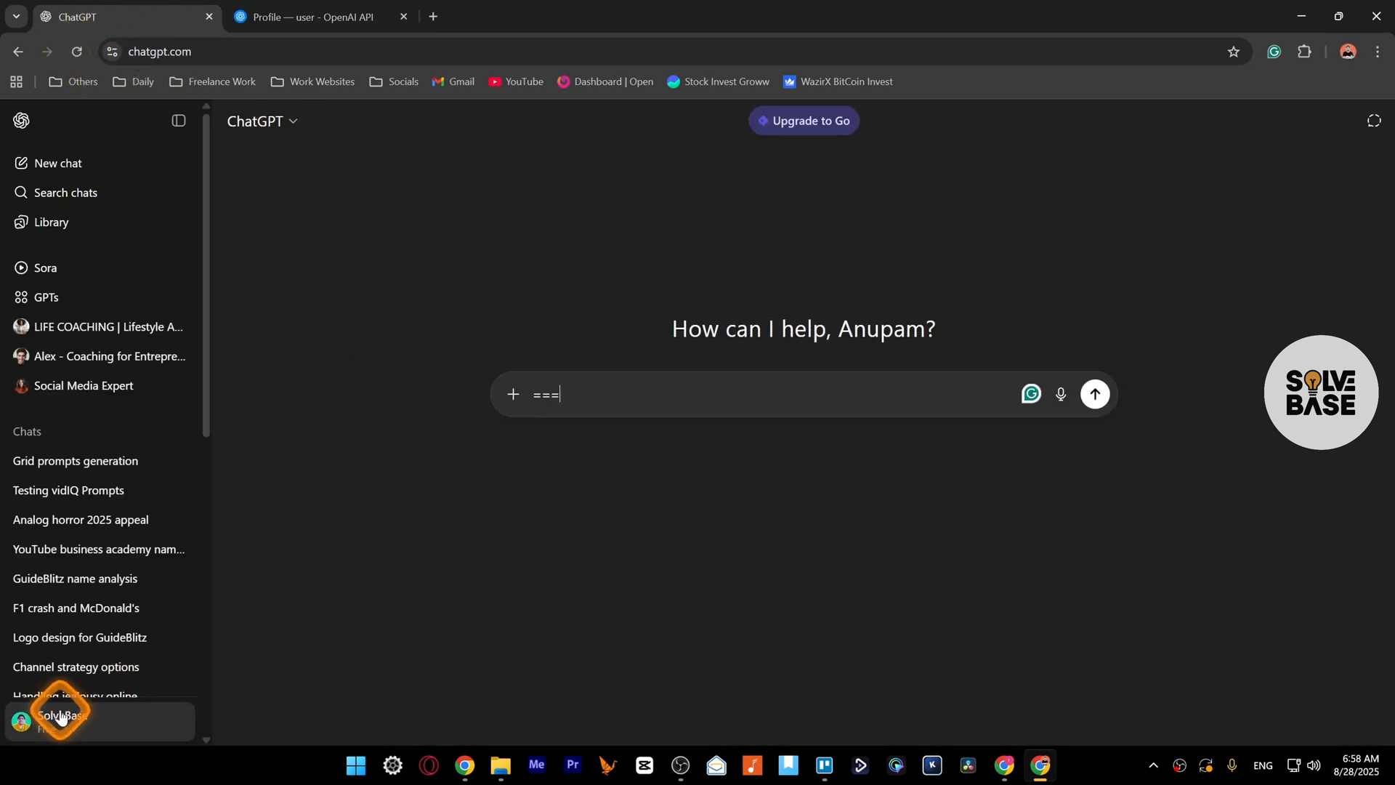
click(62, 721)
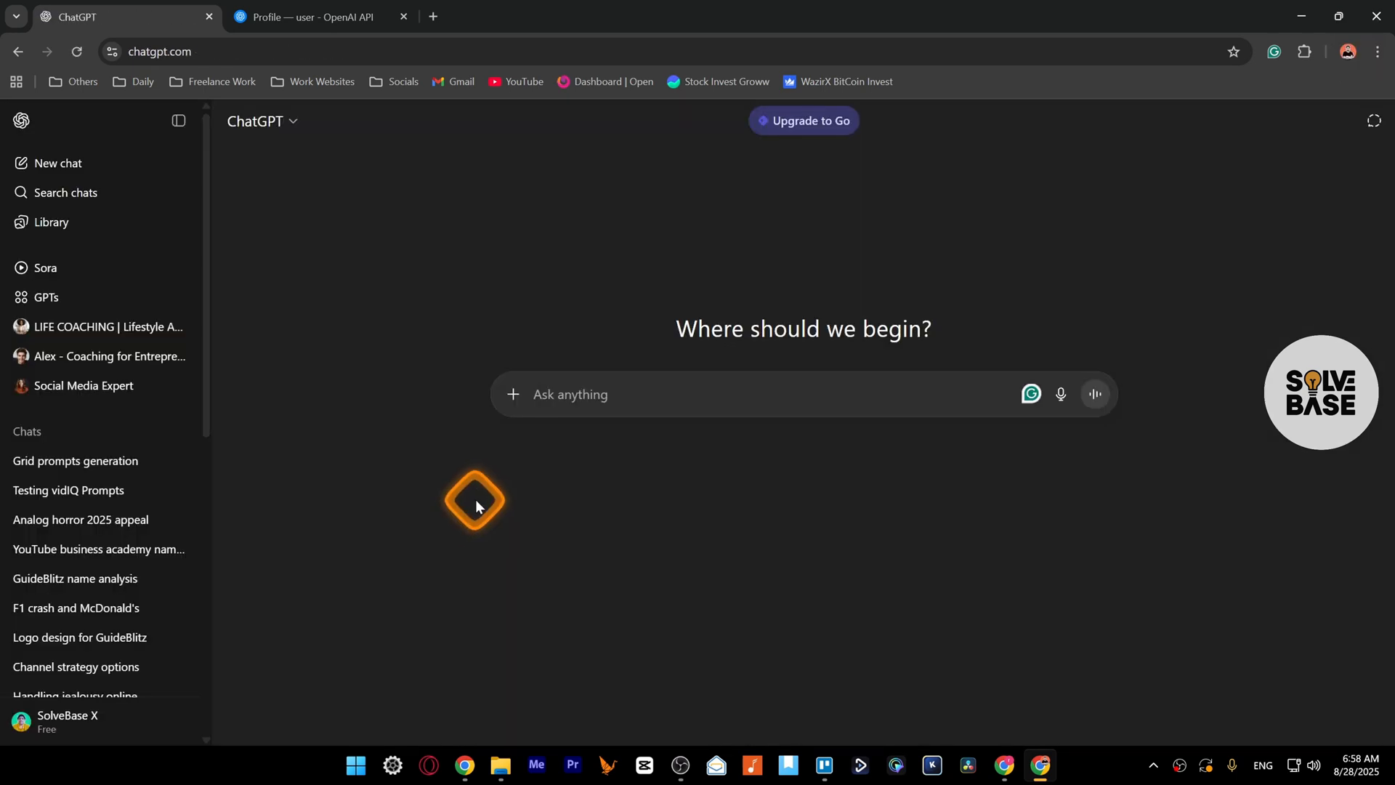
mouse_move(75, 678)
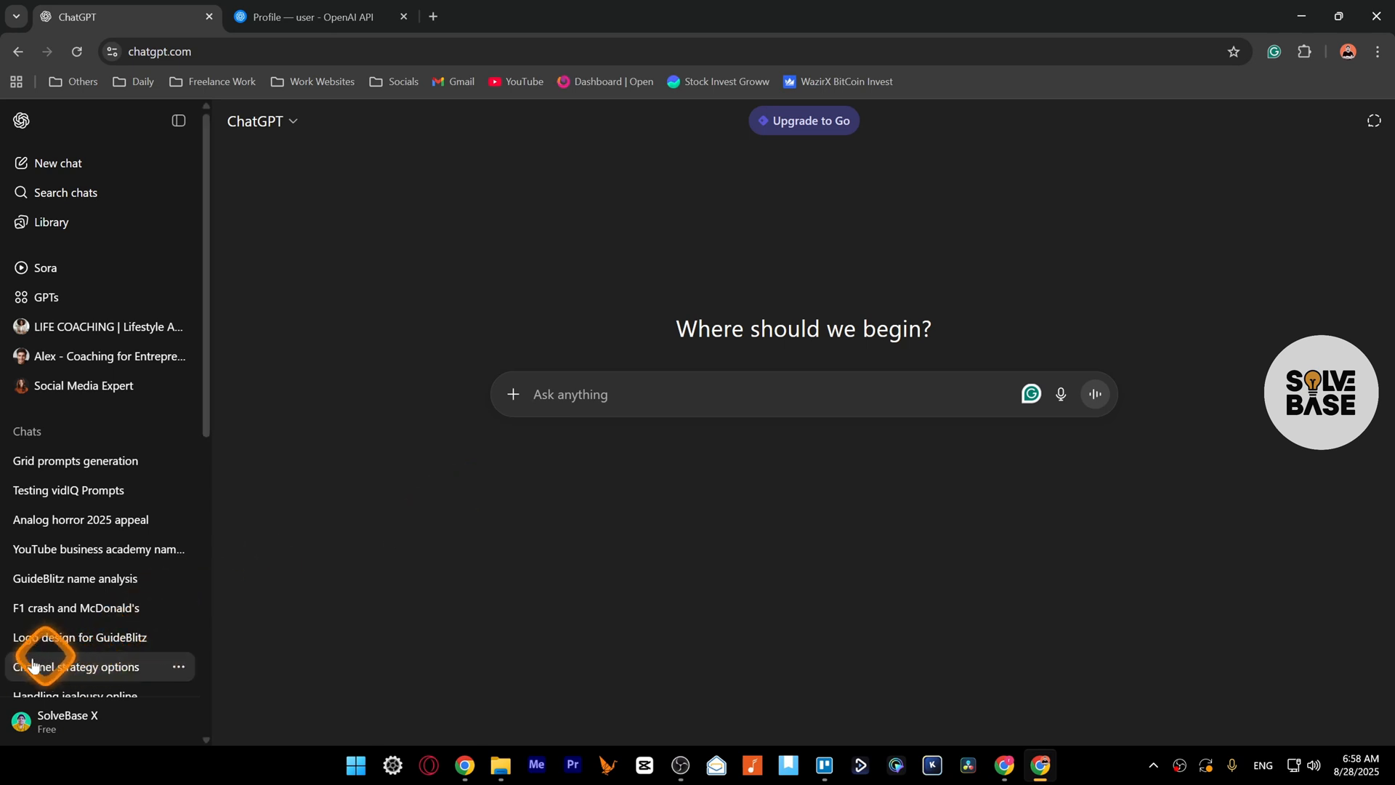